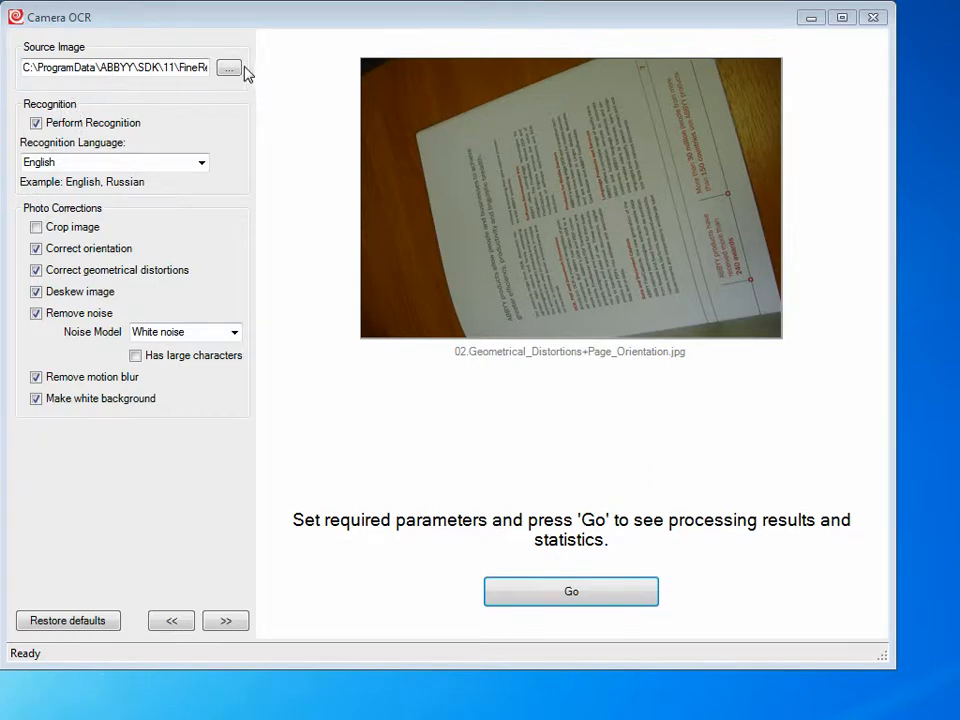
mouse_move(247, 75)
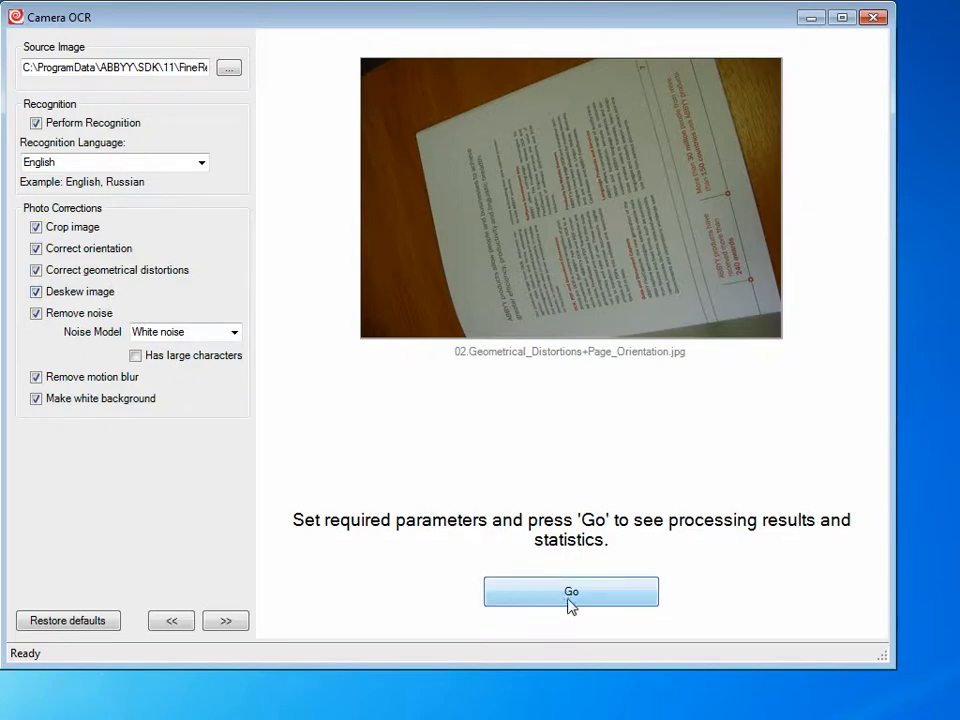
Run recognition with Go, yielding 0 characters in the source versus 1939 corrected
click(570, 591)
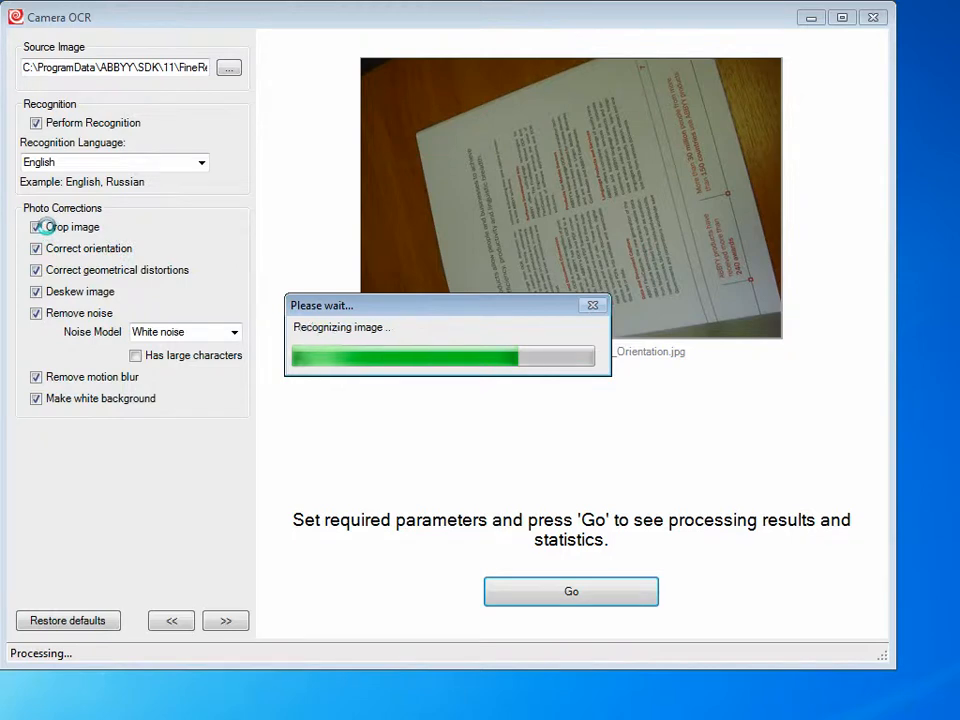
click(571, 591)
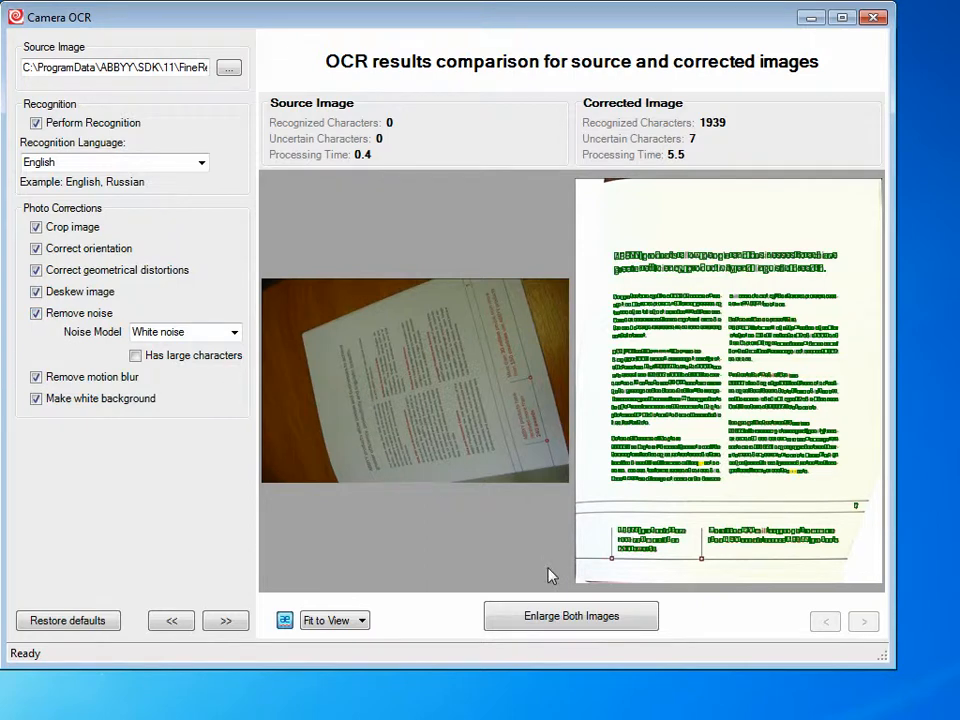
mouse_move(380, 270)
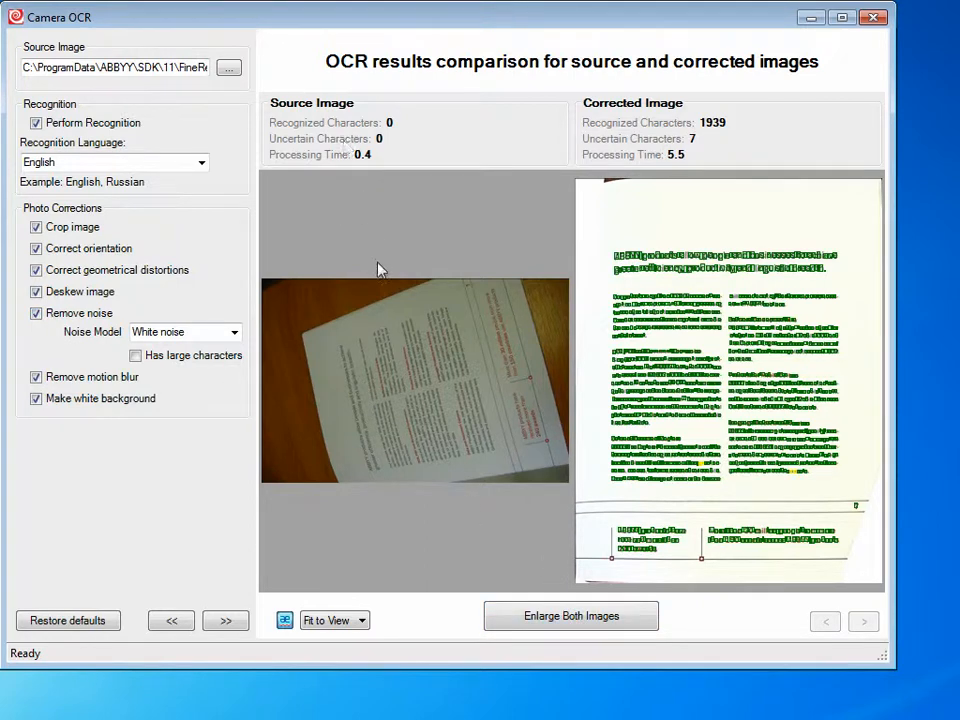
mouse_move(398, 362)
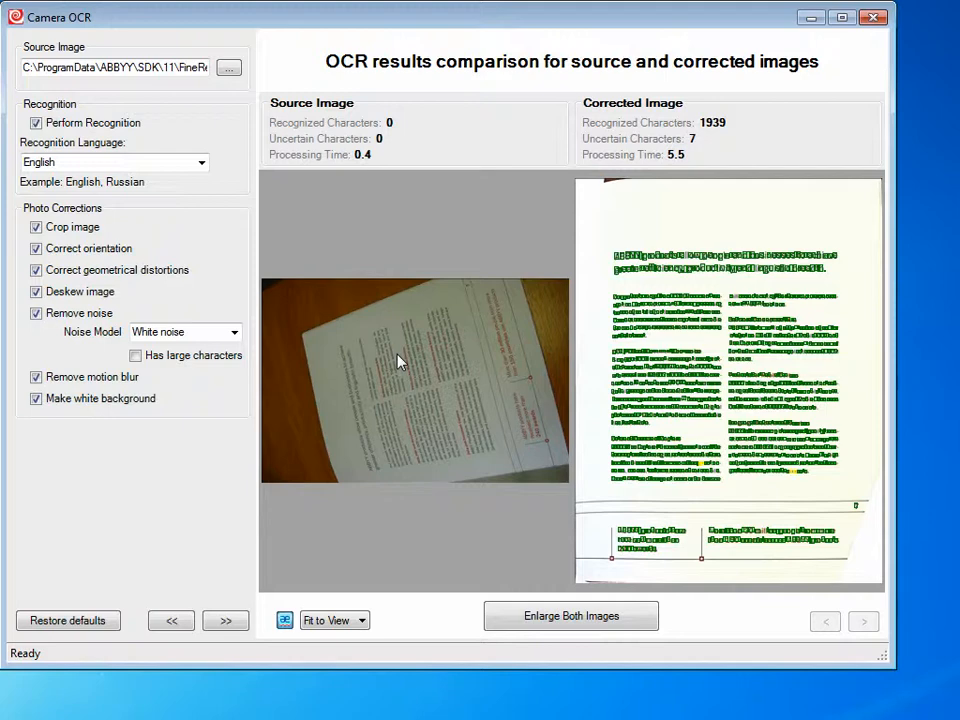
mouse_move(472, 455)
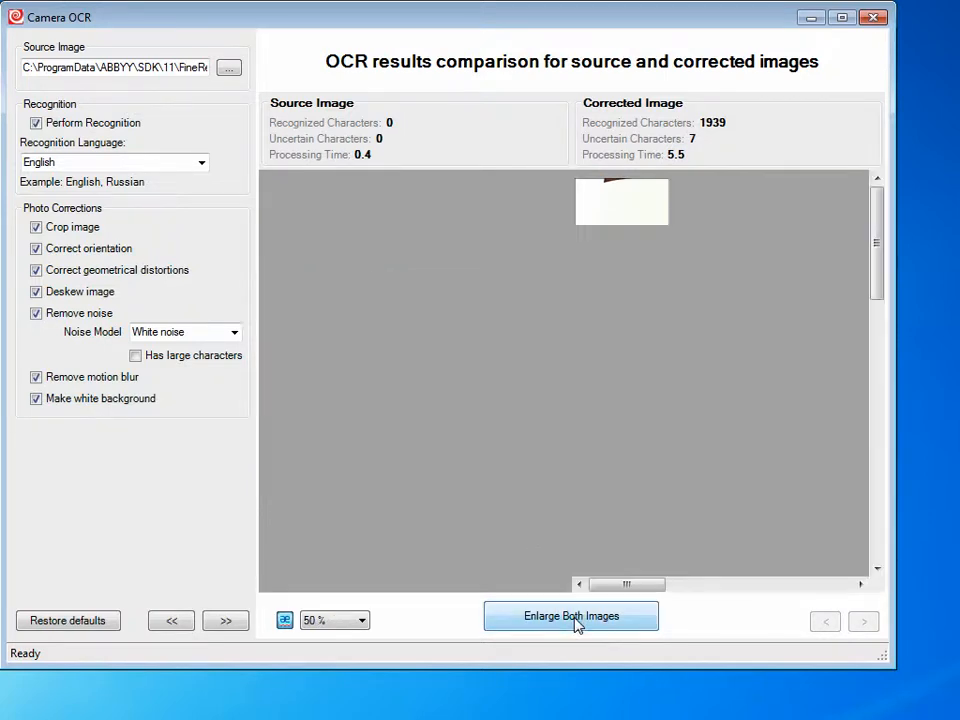
Enlarge both source and corrected previews to 50% side by side
click(571, 615)
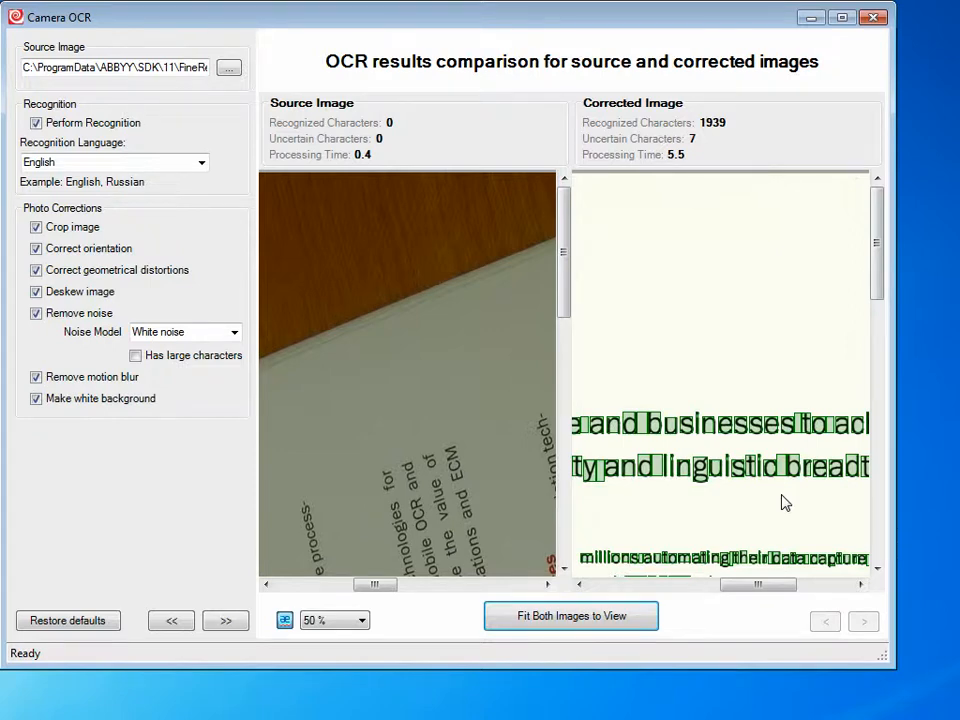
mouse_move(775, 511)
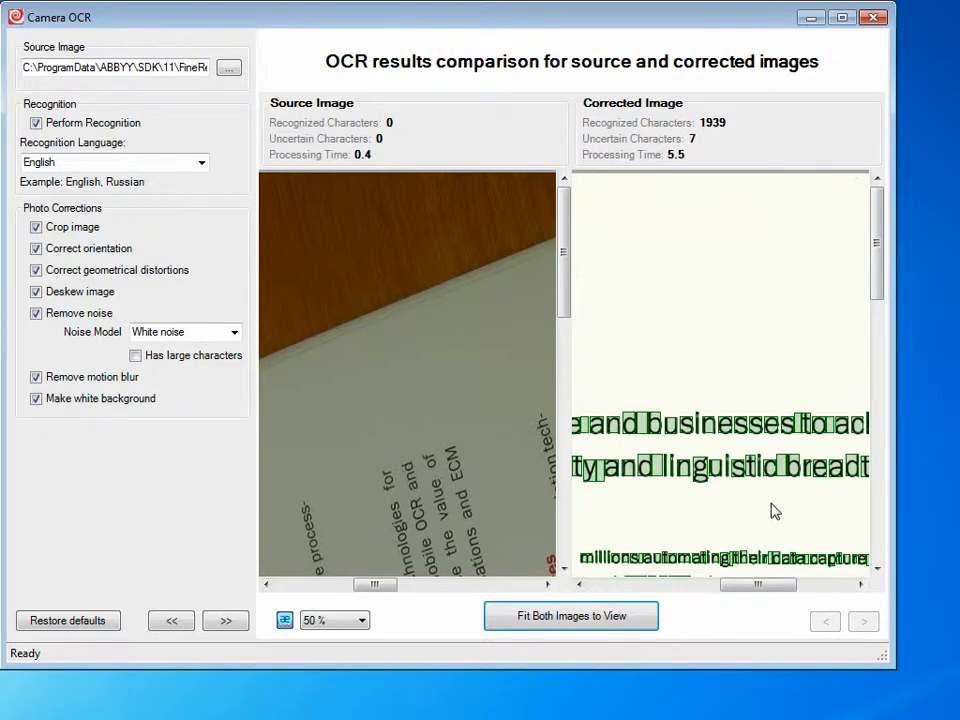